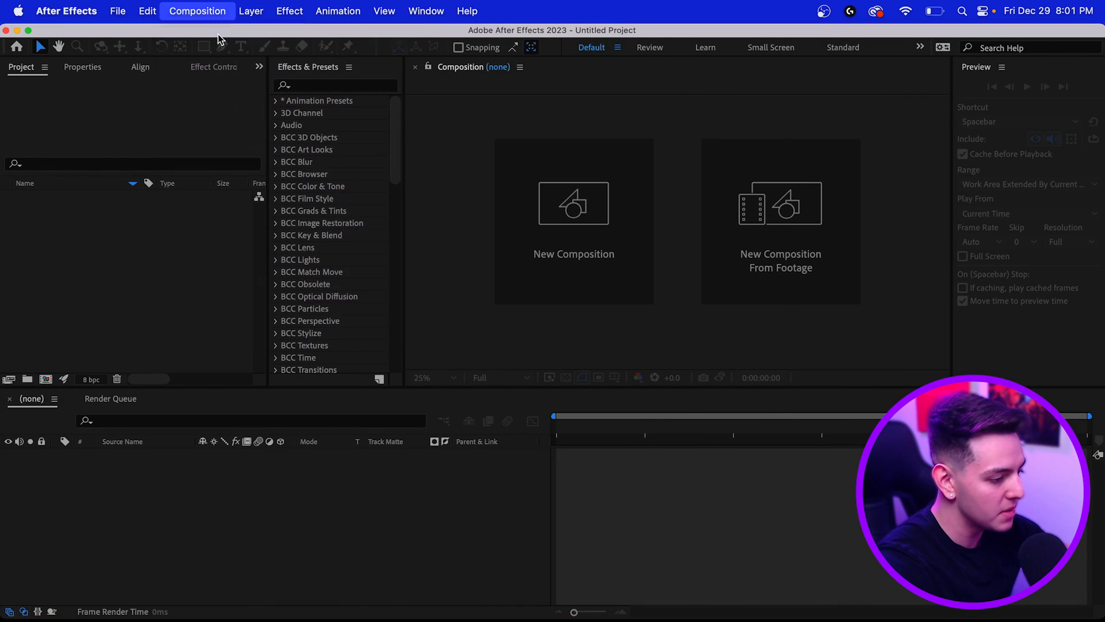
Step: Create the 1920×1080 Comp 1 and add a solid layer named Element
click(574, 204)
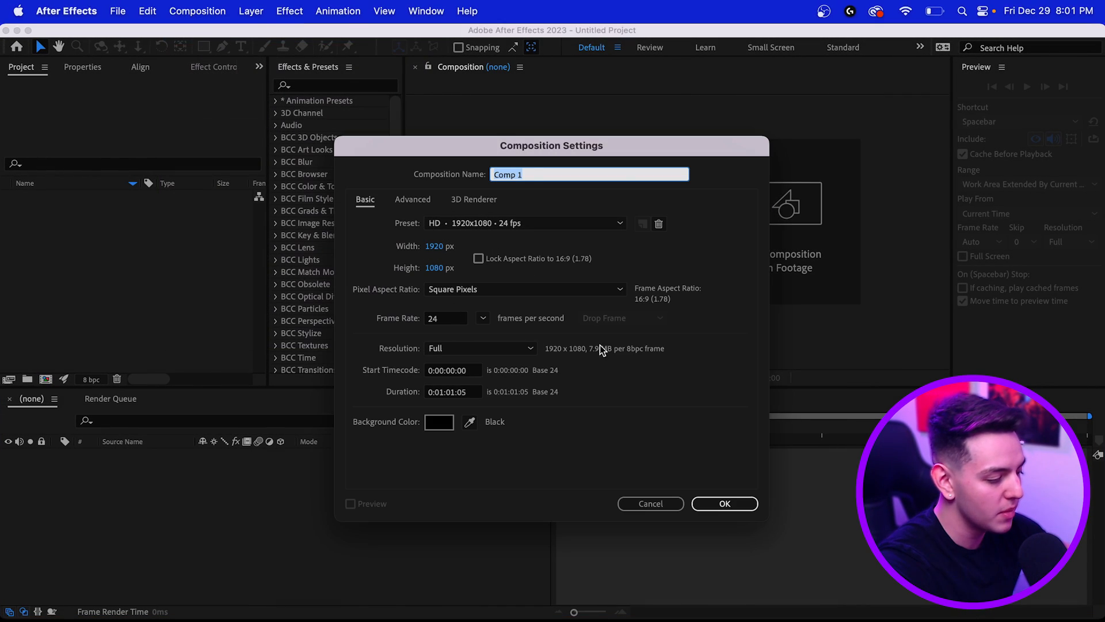
click(724, 503)
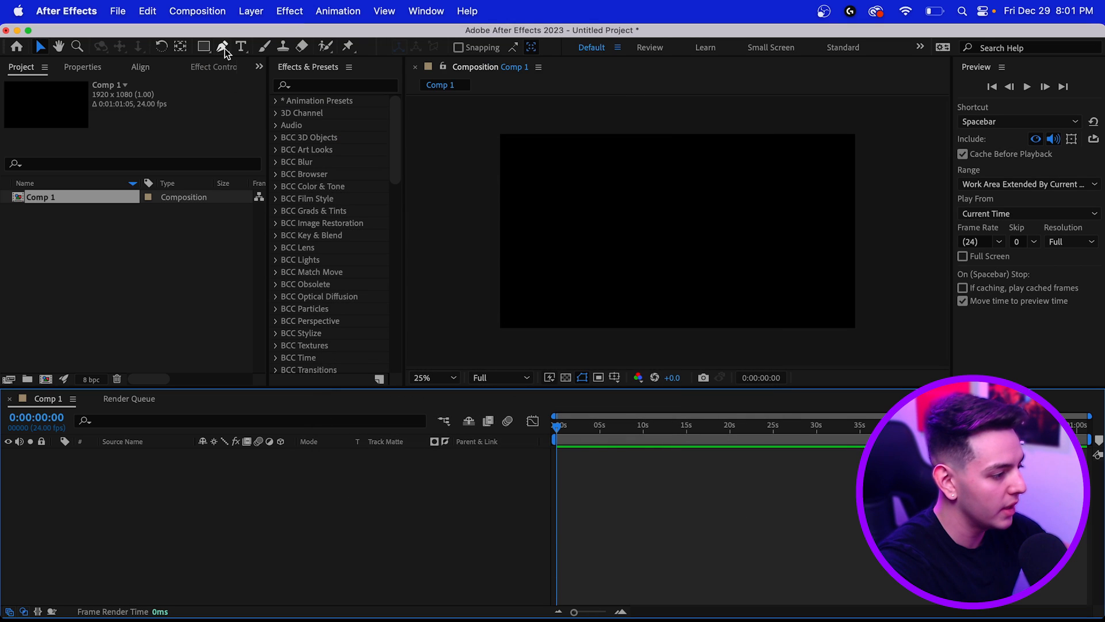
click(251, 10)
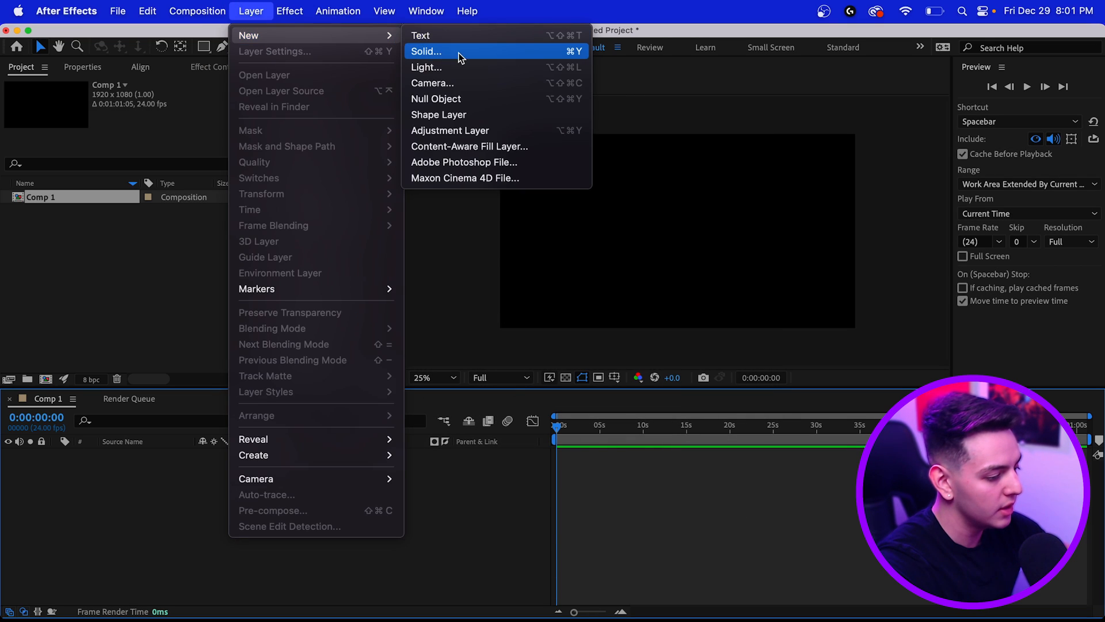
click(426, 50)
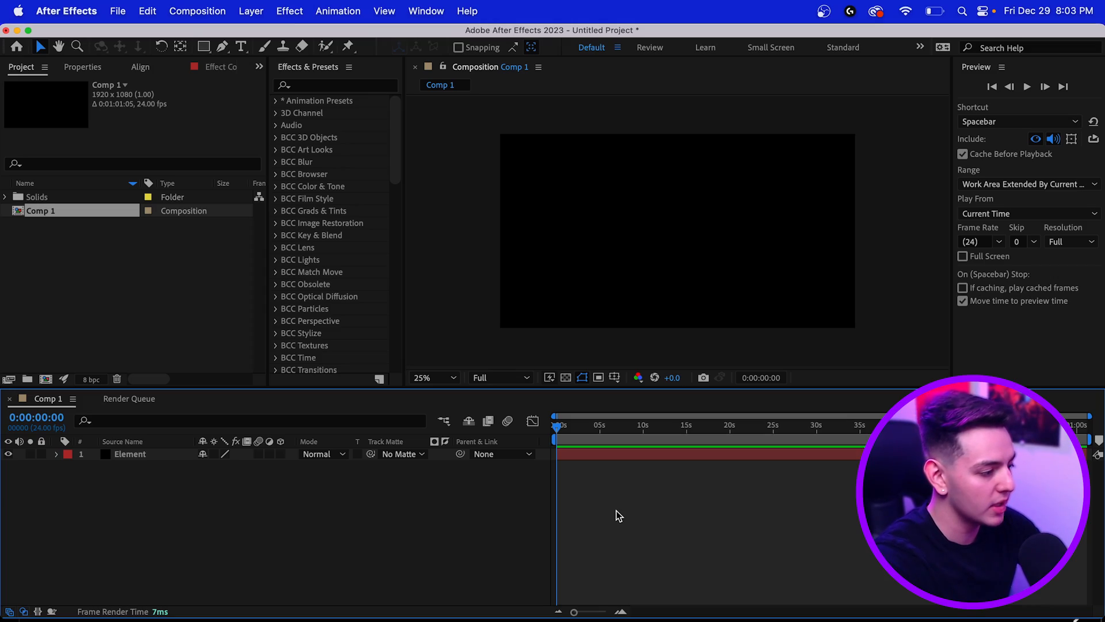
Step: Apply the Element effect to the solid and add a hidden 'CUDI' text layer
click(335, 84)
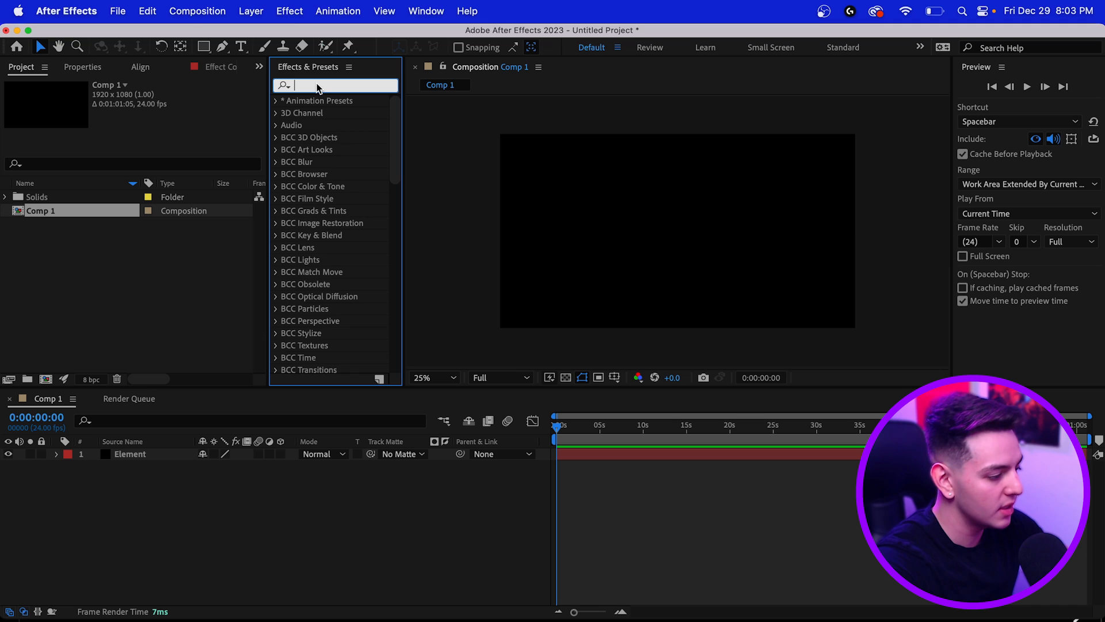
text(element)
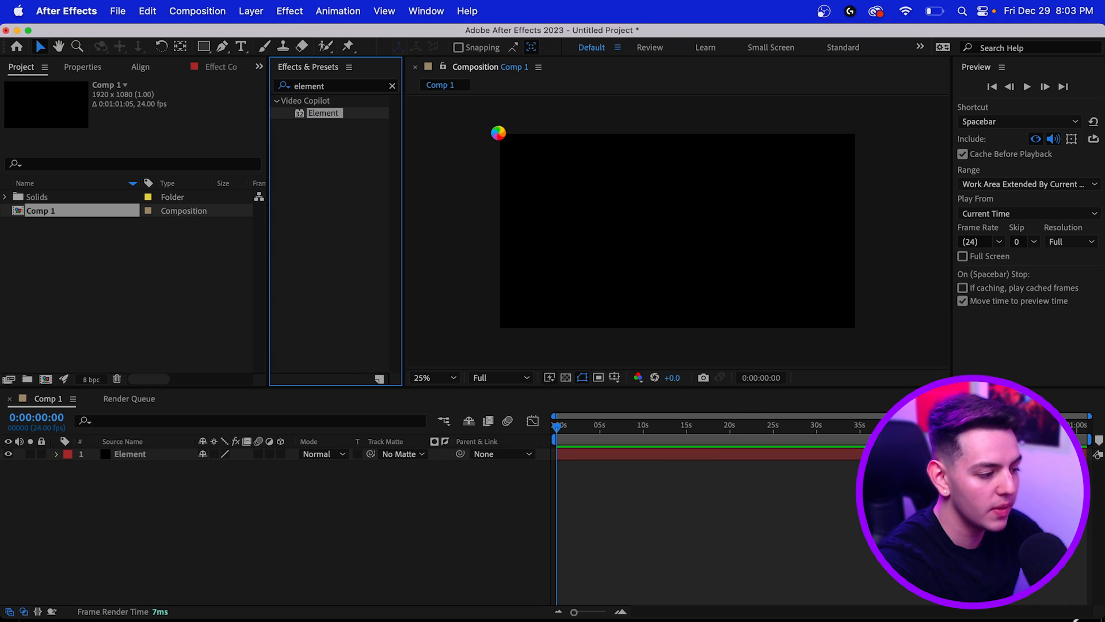
click(241, 47)
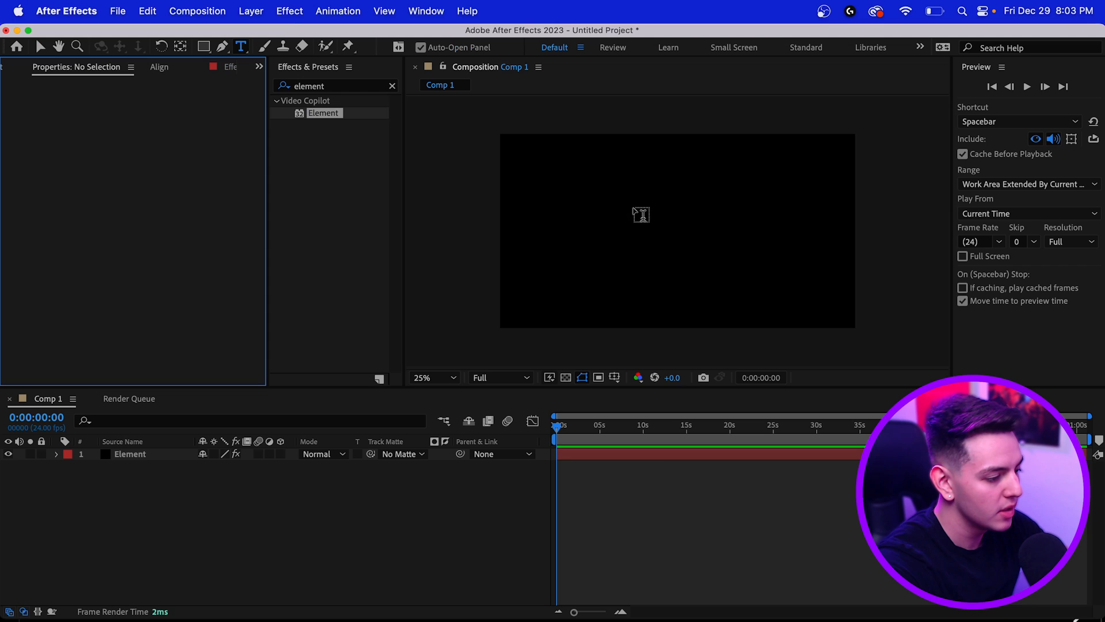
text(CUDI)
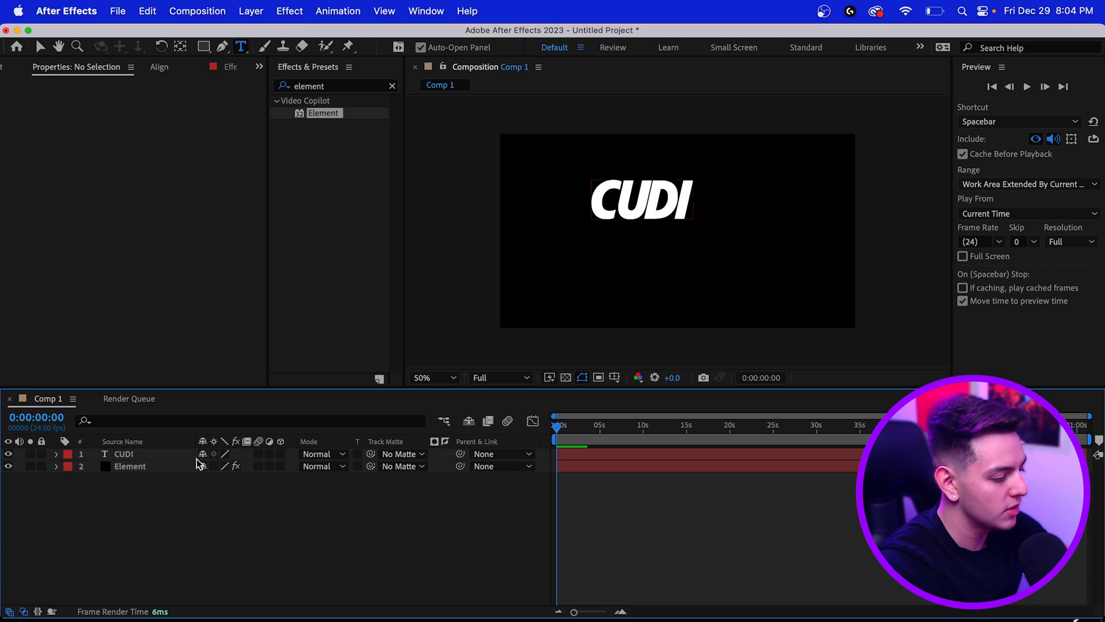
click(124, 454)
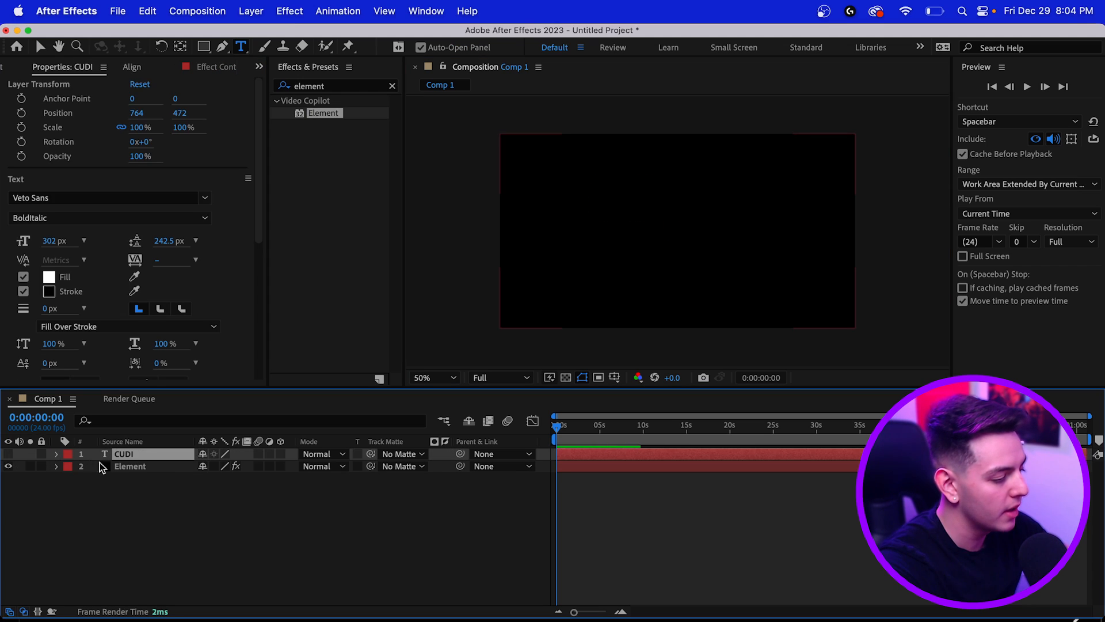
Step: Set the Element effect's Custom Layers Path Layer 1 to the CUDI text layer
click(131, 465)
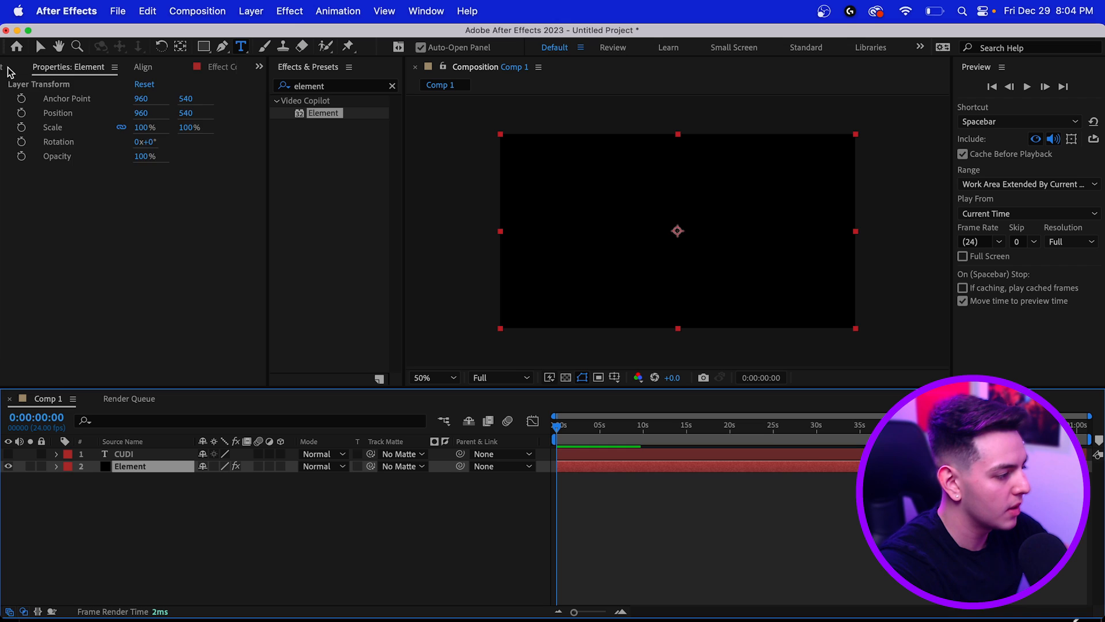
click(217, 67)
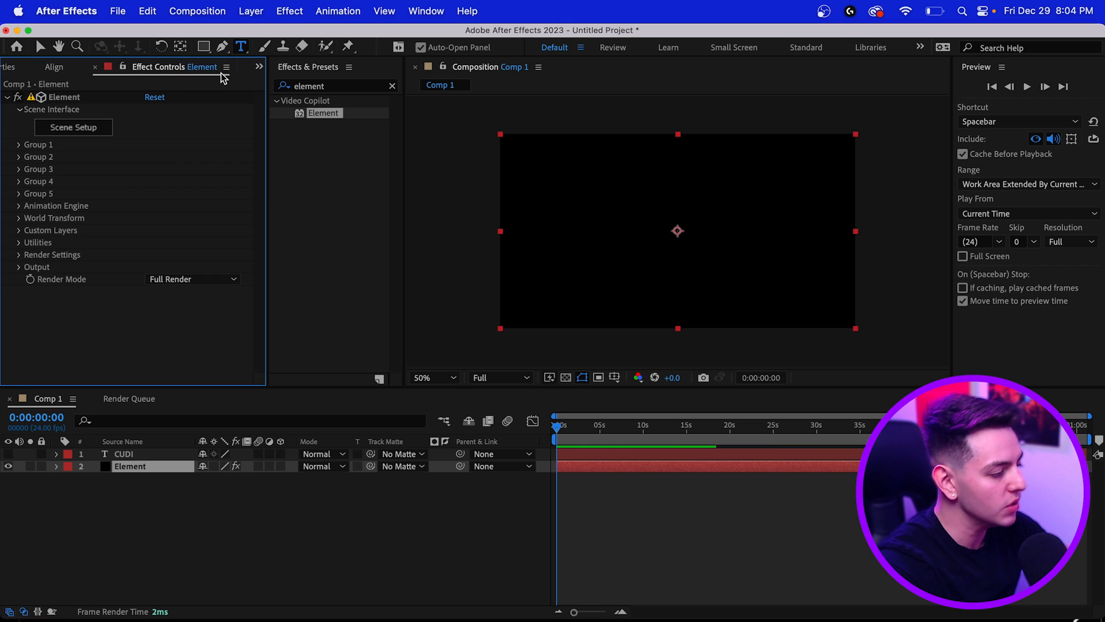
mouse_move(20, 235)
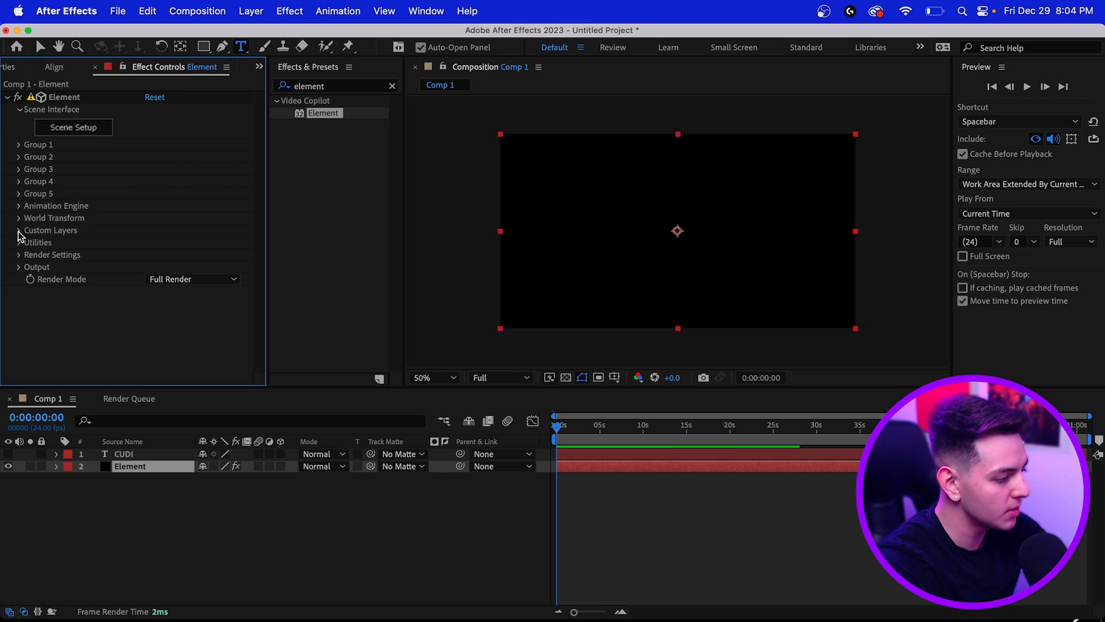
click(19, 230)
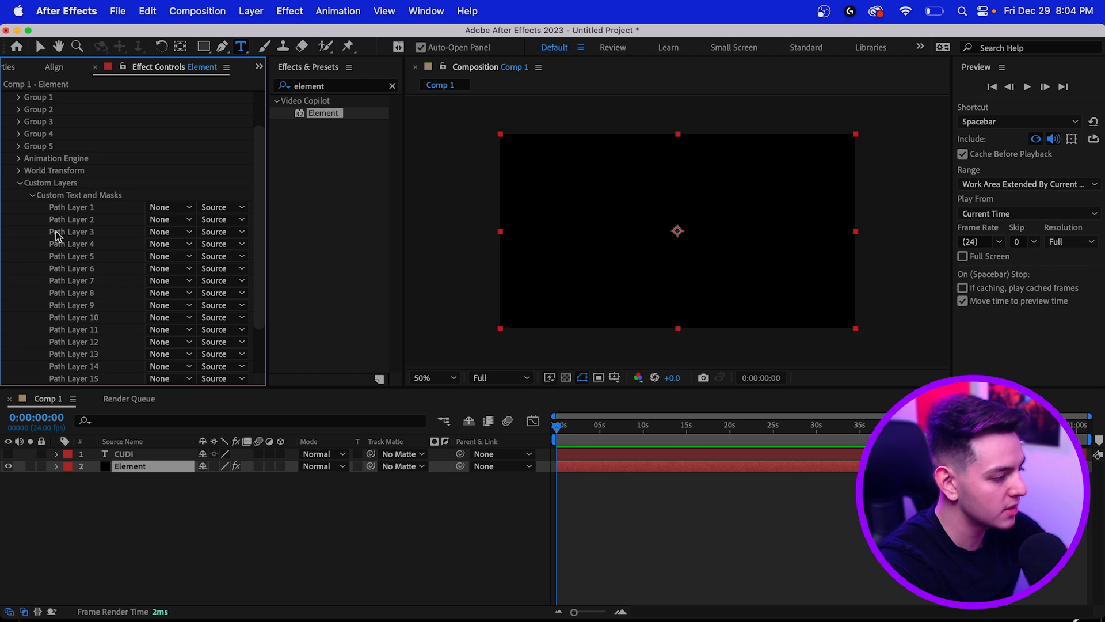
click(170, 219)
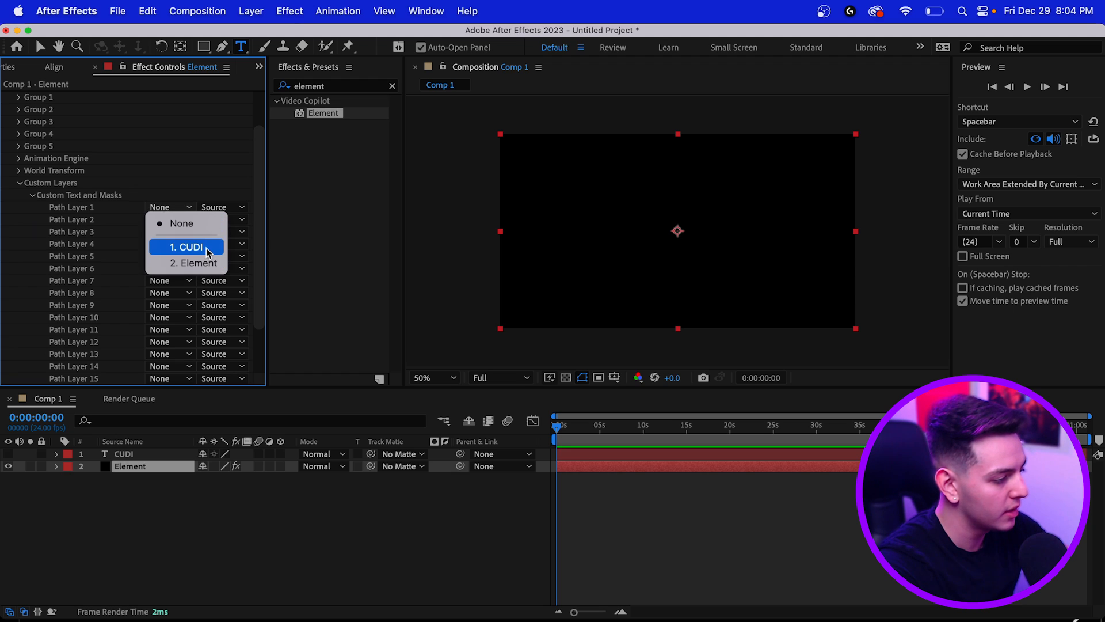
click(191, 247)
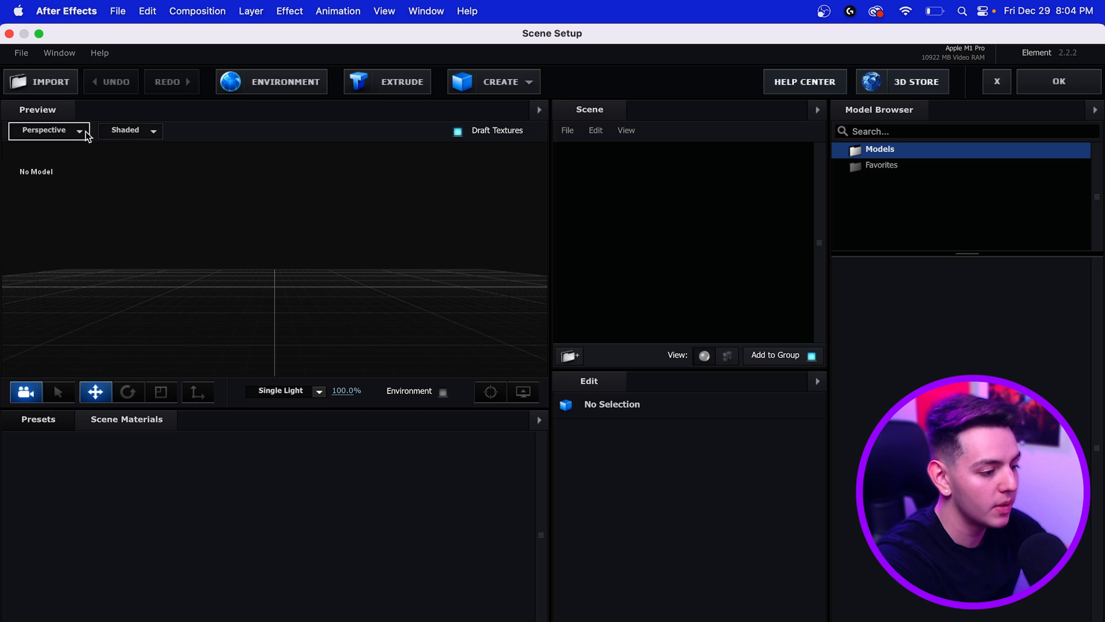
Step: Extrude the CUDI text path into 3D letters
click(386, 81)
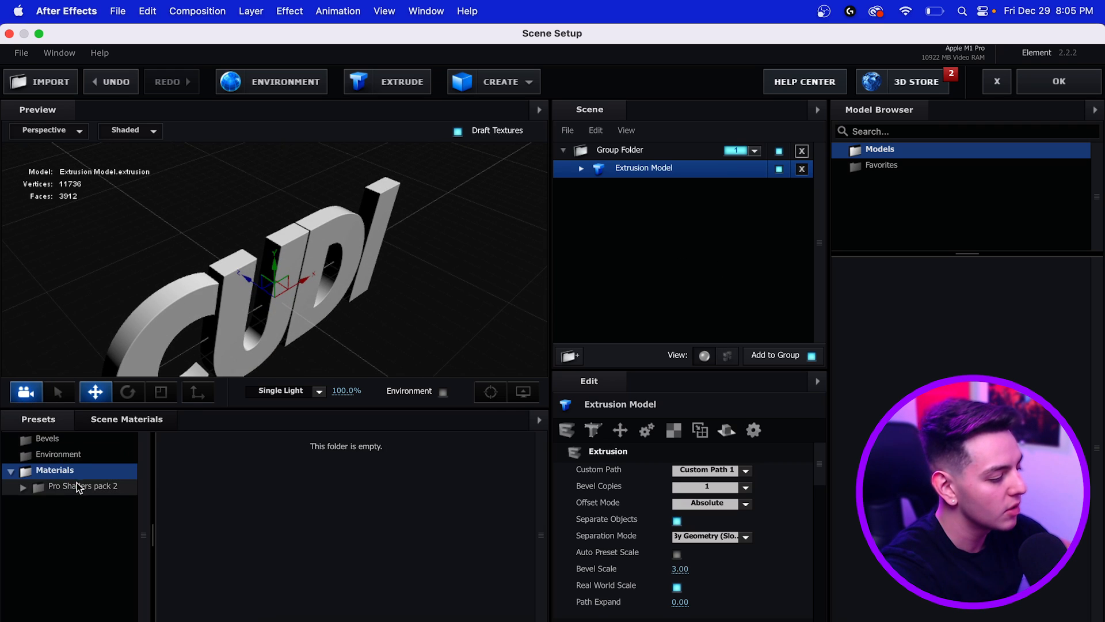
Step: Apply the Pro Shaders pack 2 red grunge plastic material to the CUDI extrusion
click(22, 486)
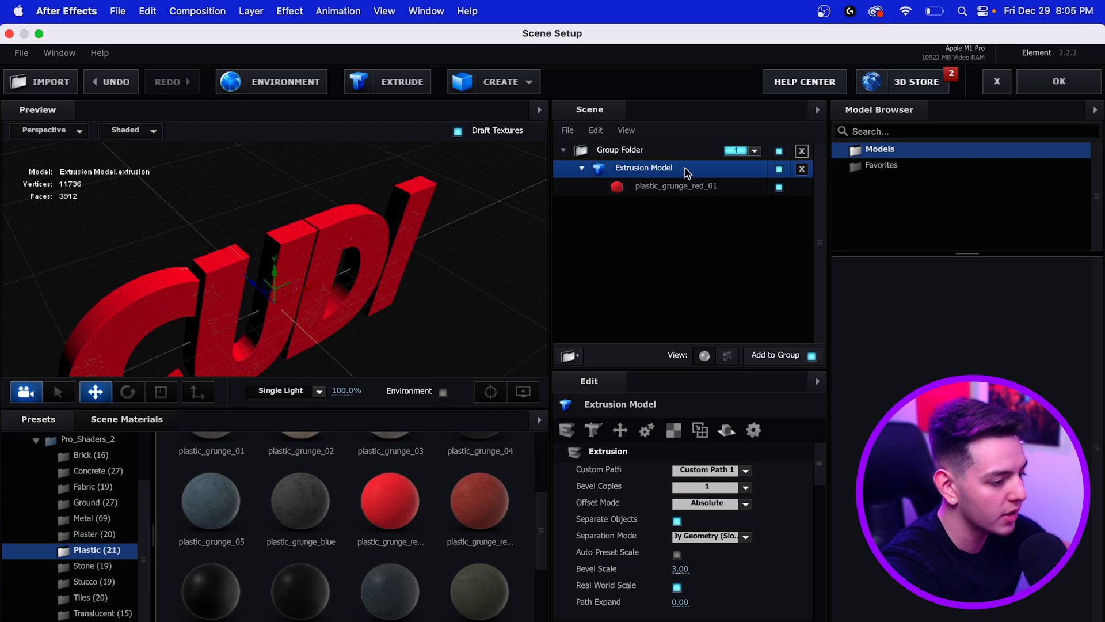
mouse_move(666, 186)
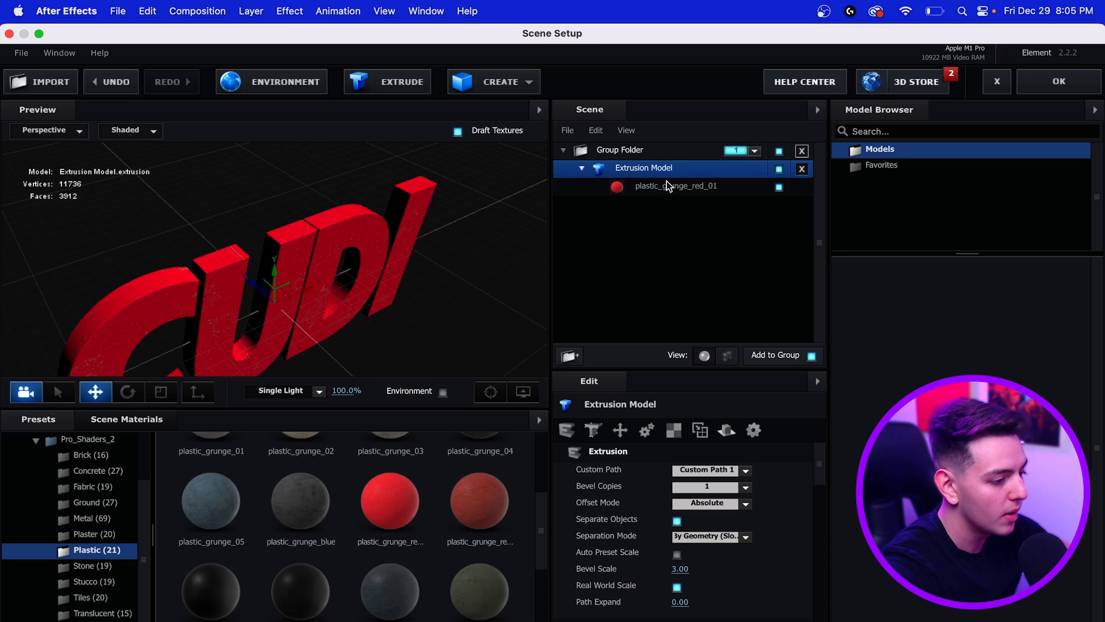
click(674, 186)
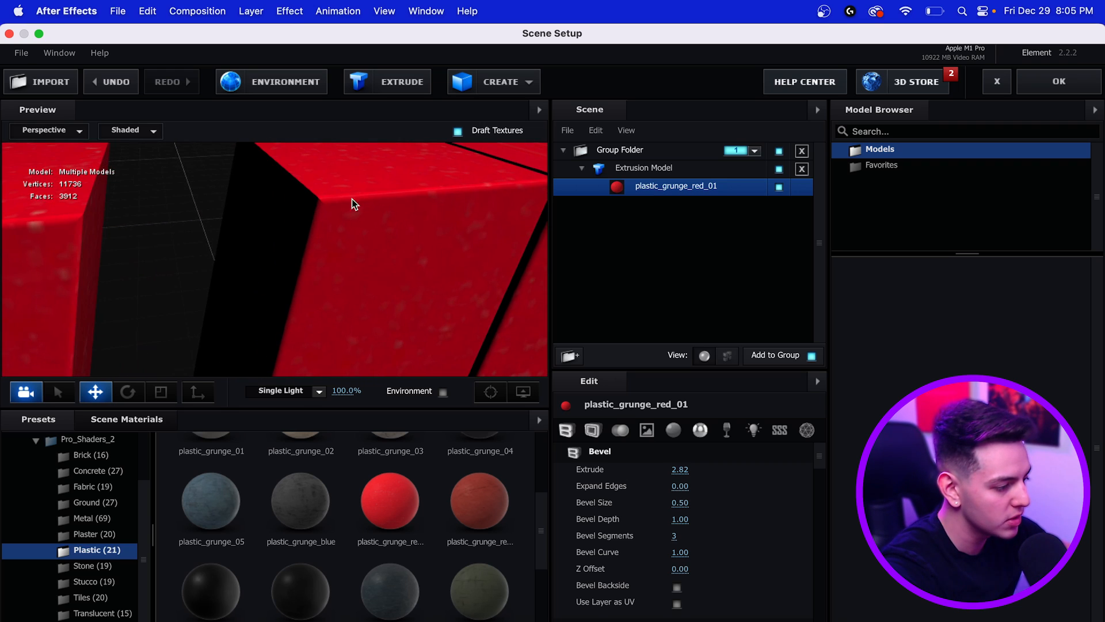
mouse_move(332, 195)
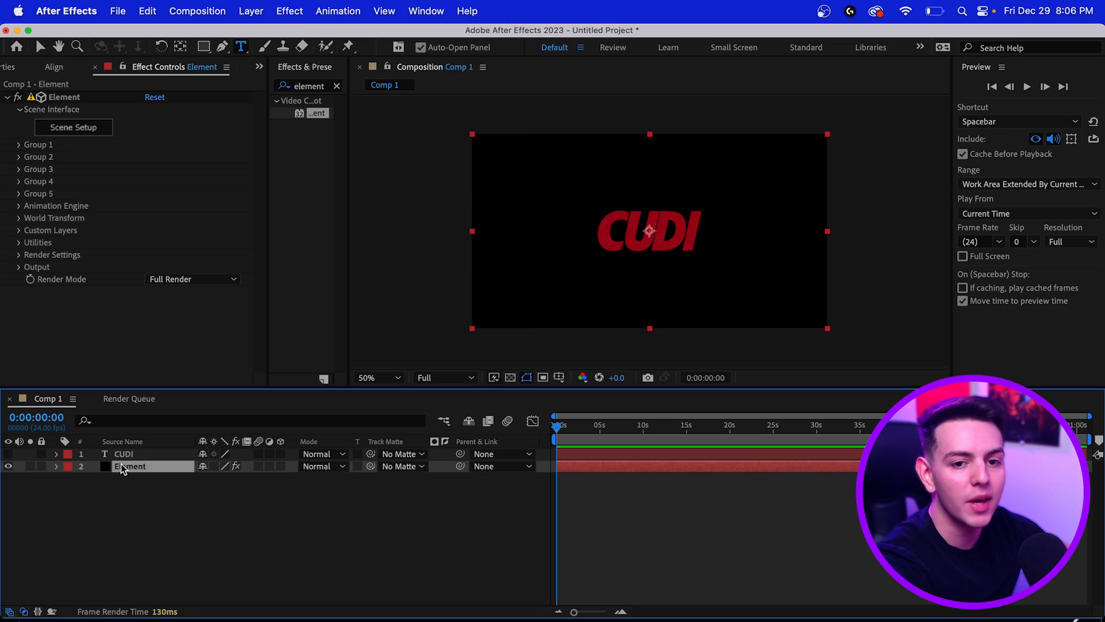
mouse_move(28, 243)
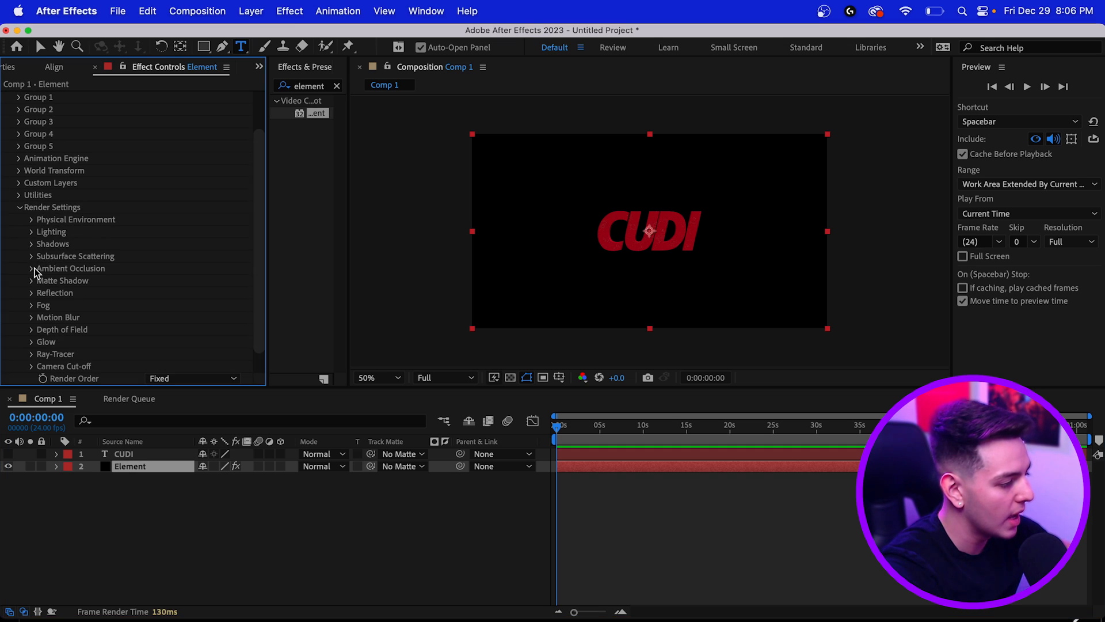
Step: Expand Element's ambient occlusion render settings, showing SSAO switched on
click(31, 269)
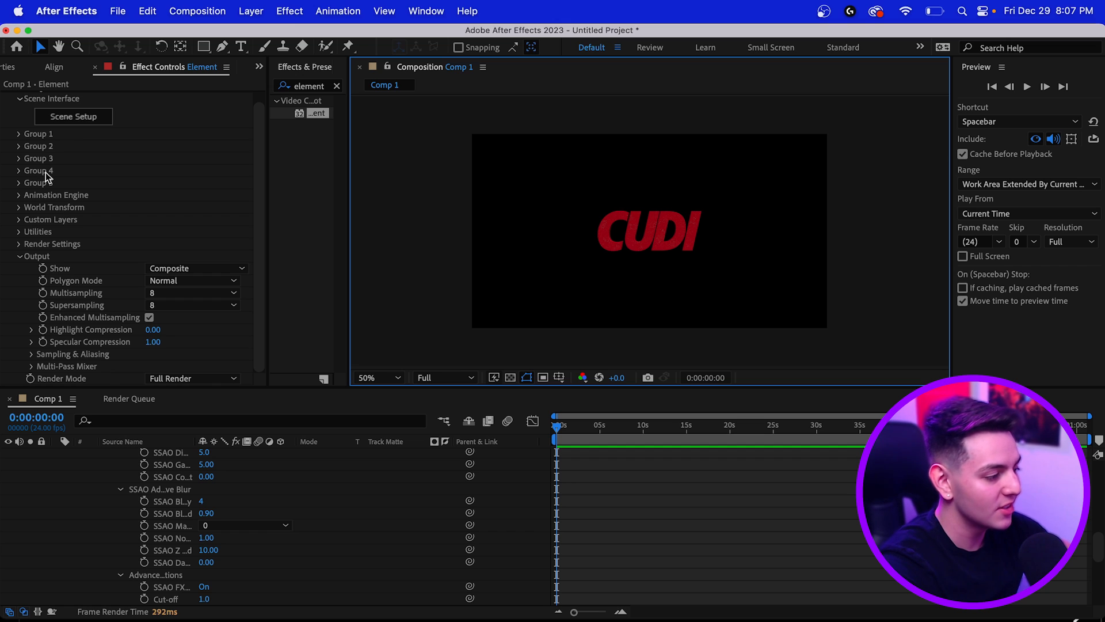
Step: Add a Point light to Comp 1 and deselect it
click(251, 10)
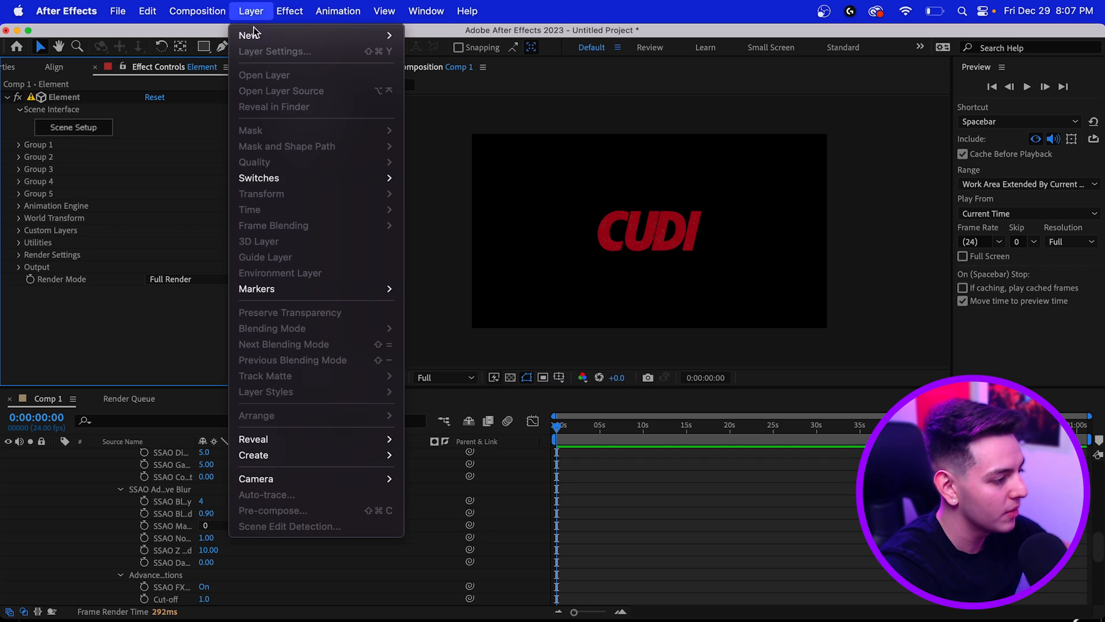
click(250, 34)
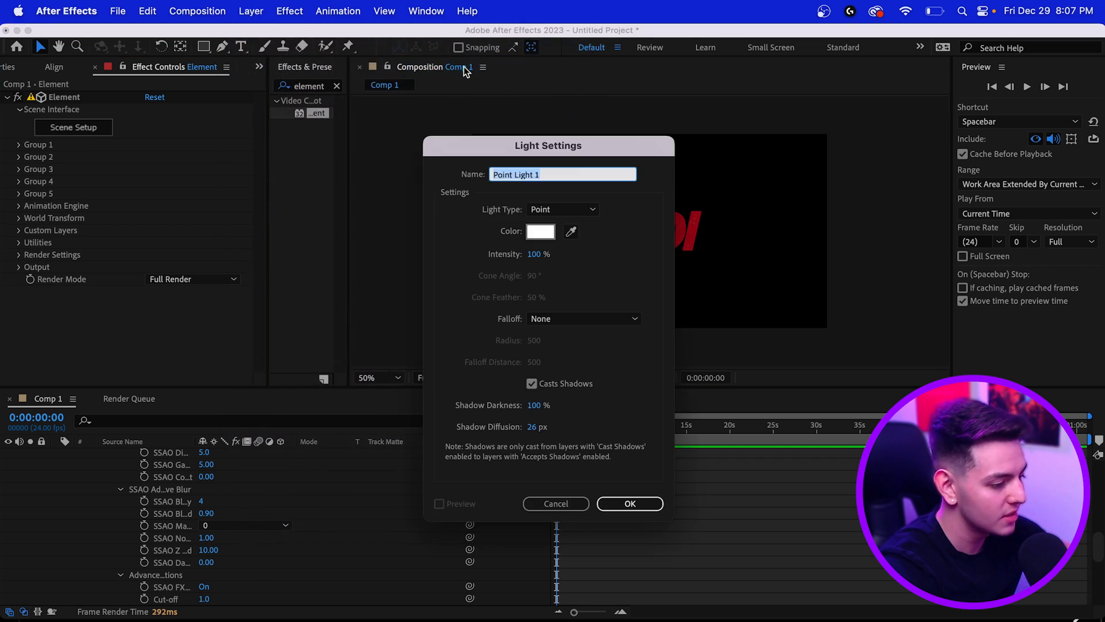
click(629, 503)
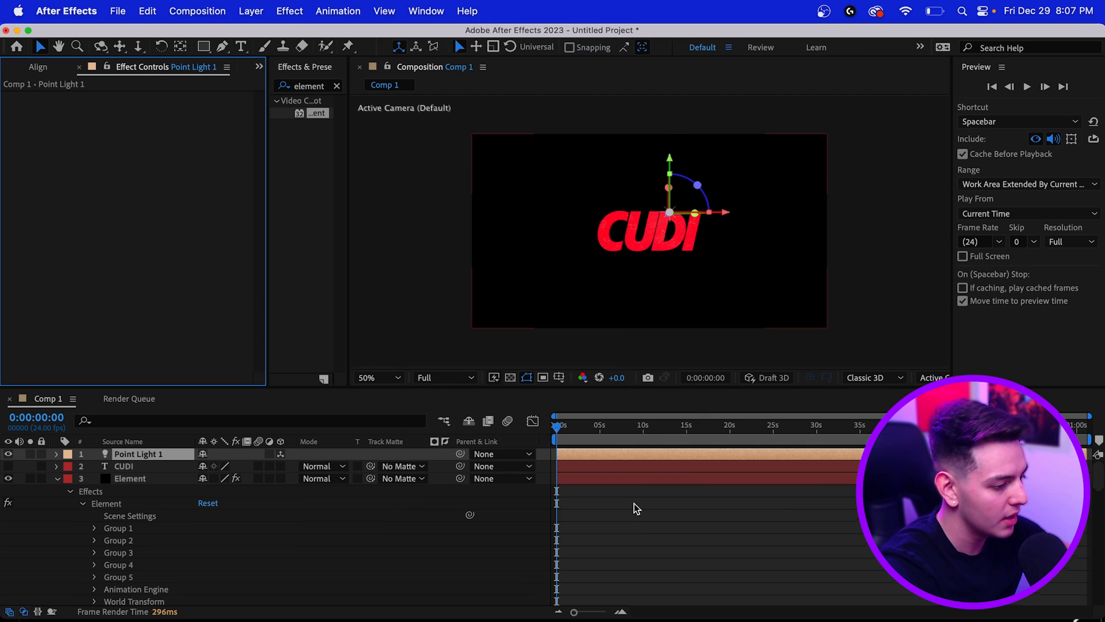
click(129, 477)
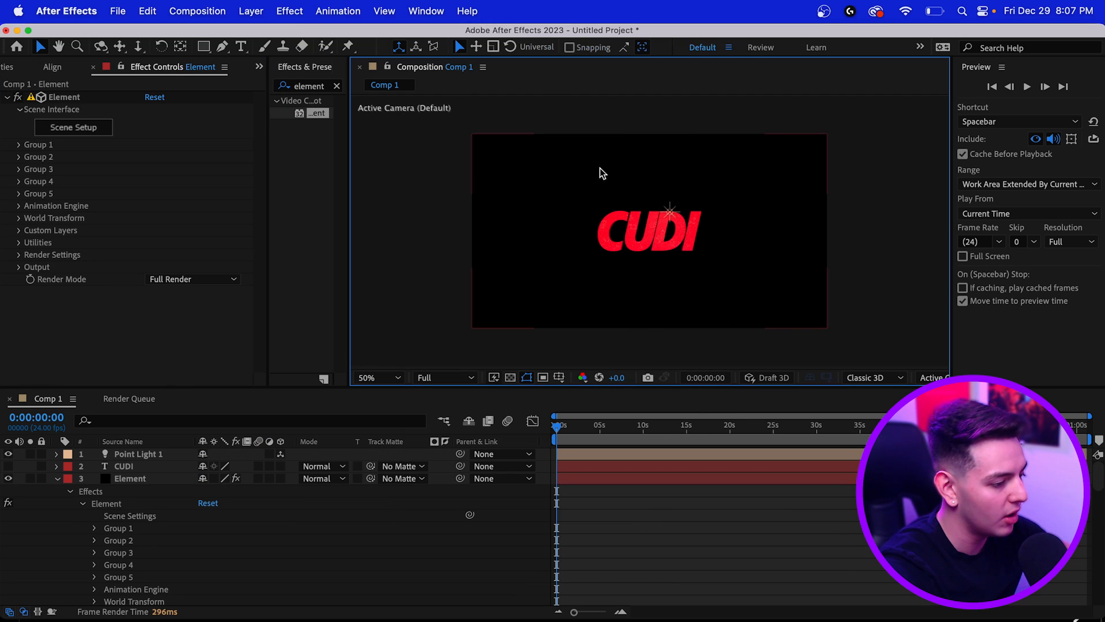
click(19, 144)
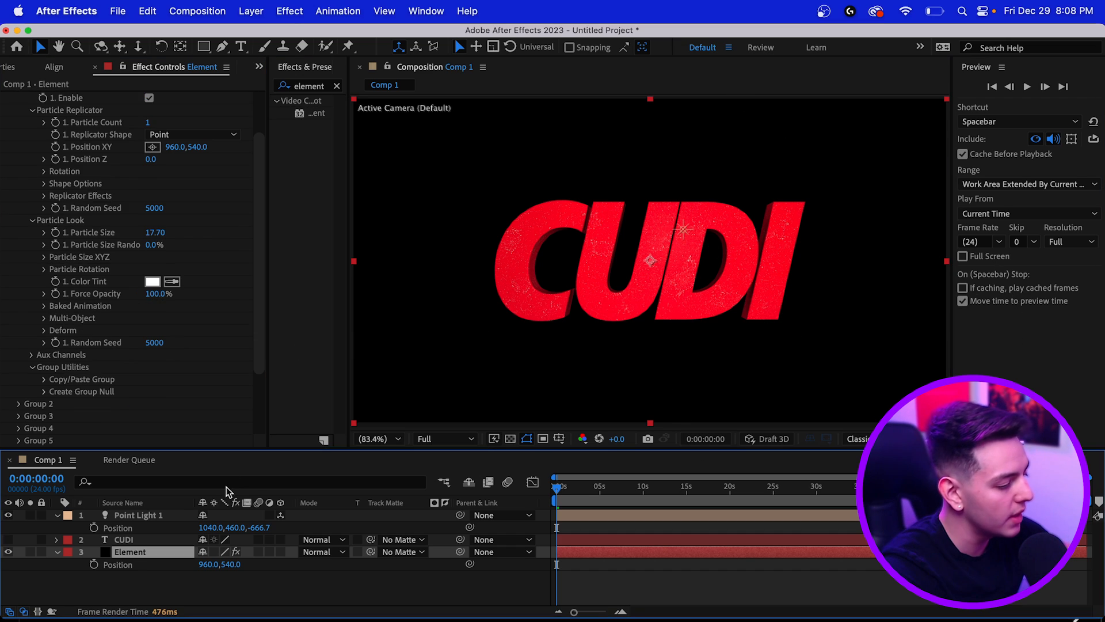
Step: Duplicate Point Light 1 and reposition both lights above the CUDI letters
click(135, 515)
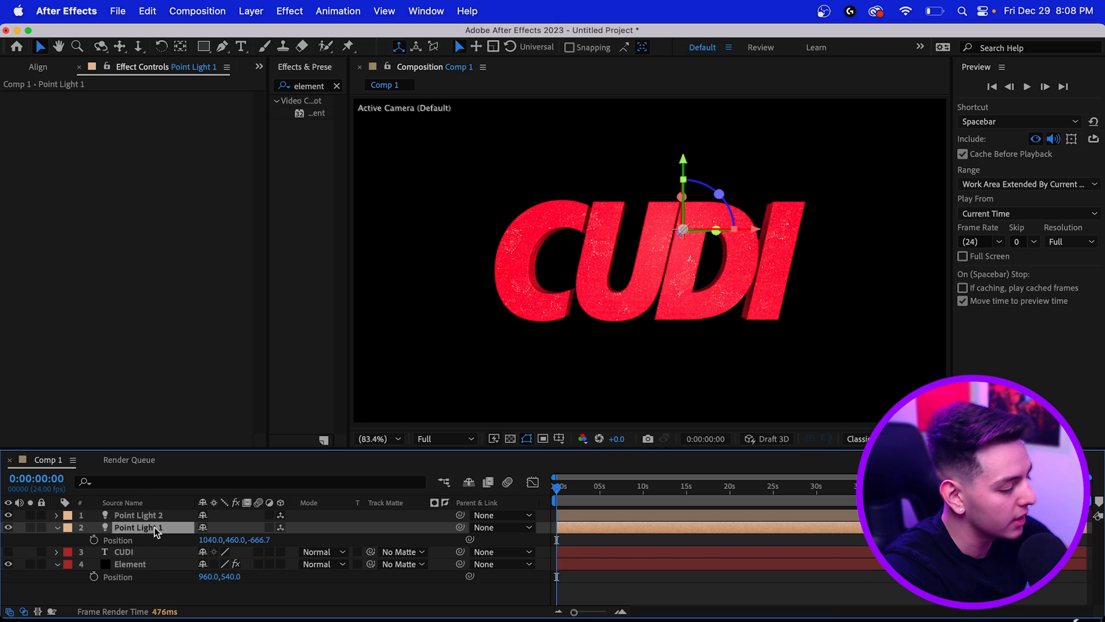
mouse_move(162, 511)
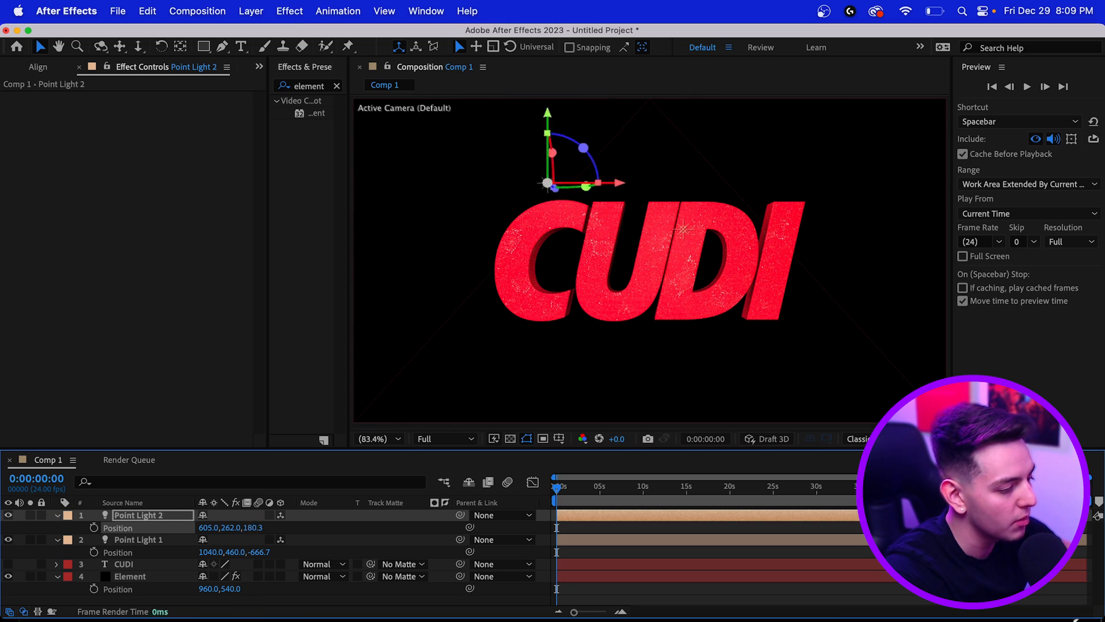
click(138, 539)
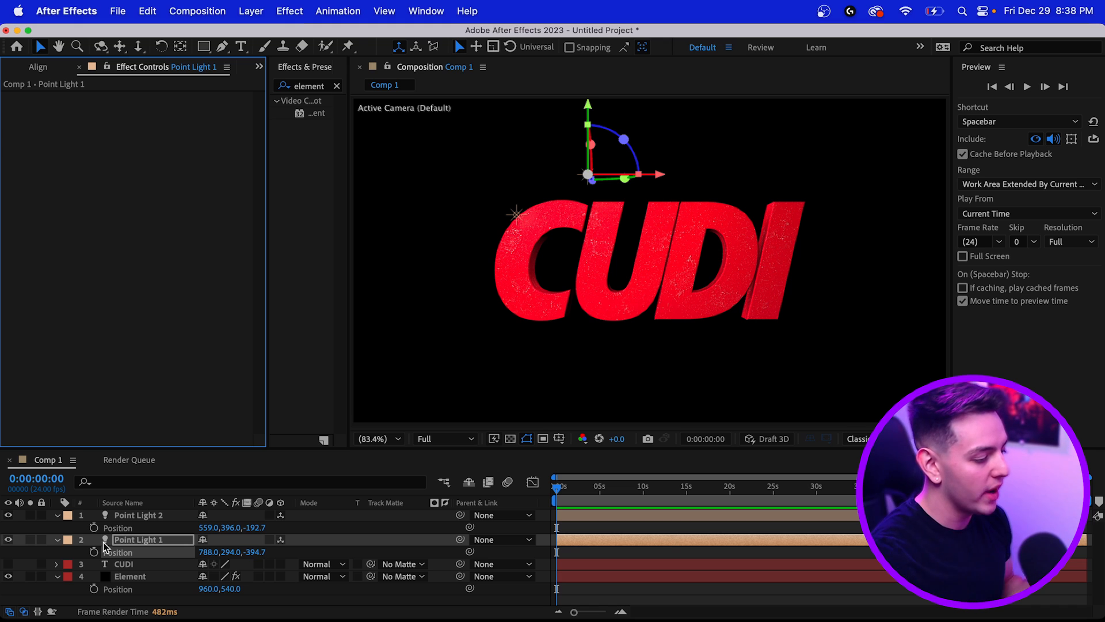
click(130, 576)
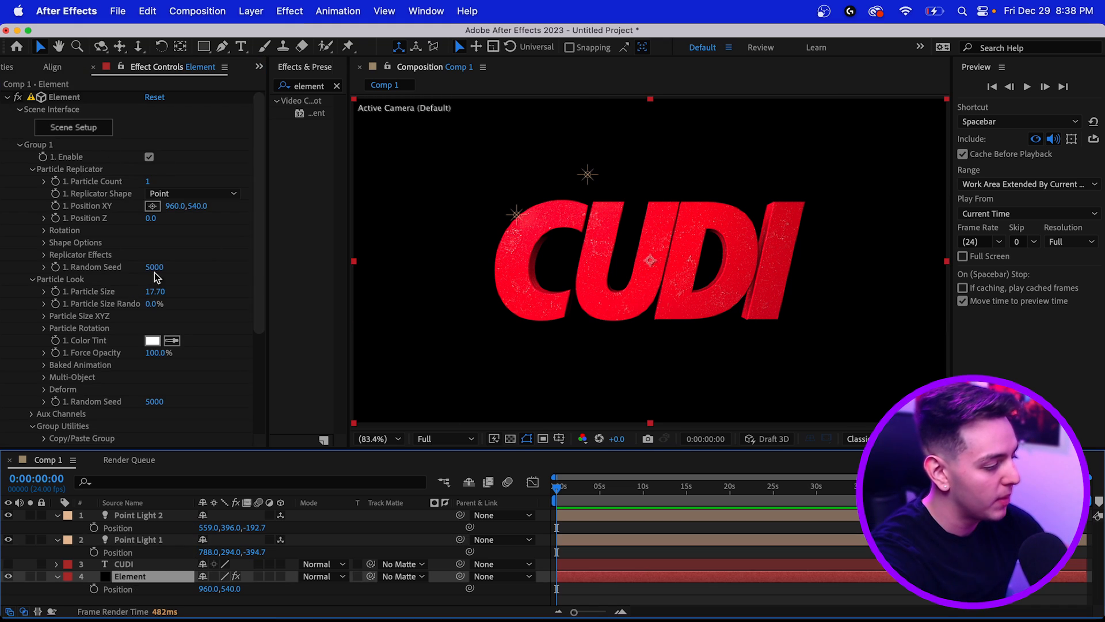
Step: Randomize the letters' Multi-Object rotation, reaching an 89° rotation rate
scroll(down, 3)
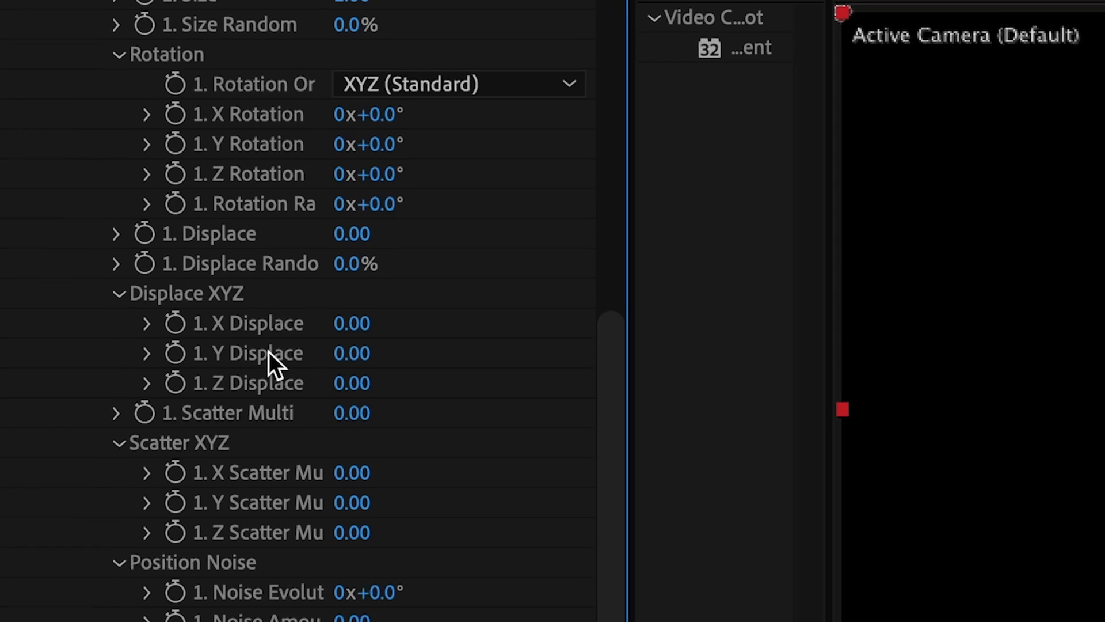
scroll(down, 3)
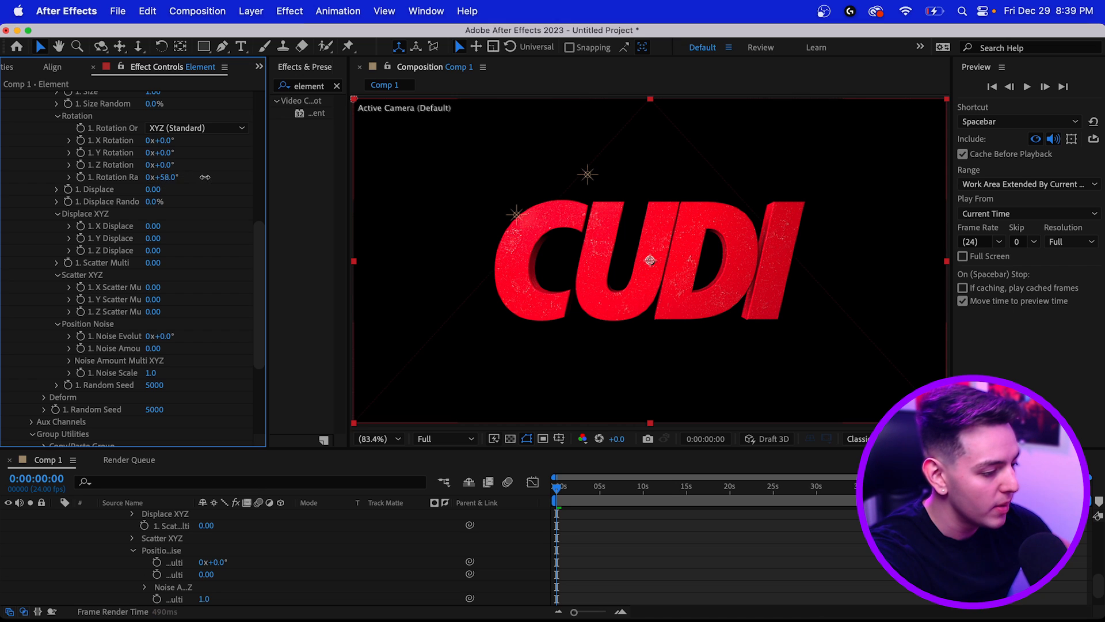
drag(162, 176, 184, 176)
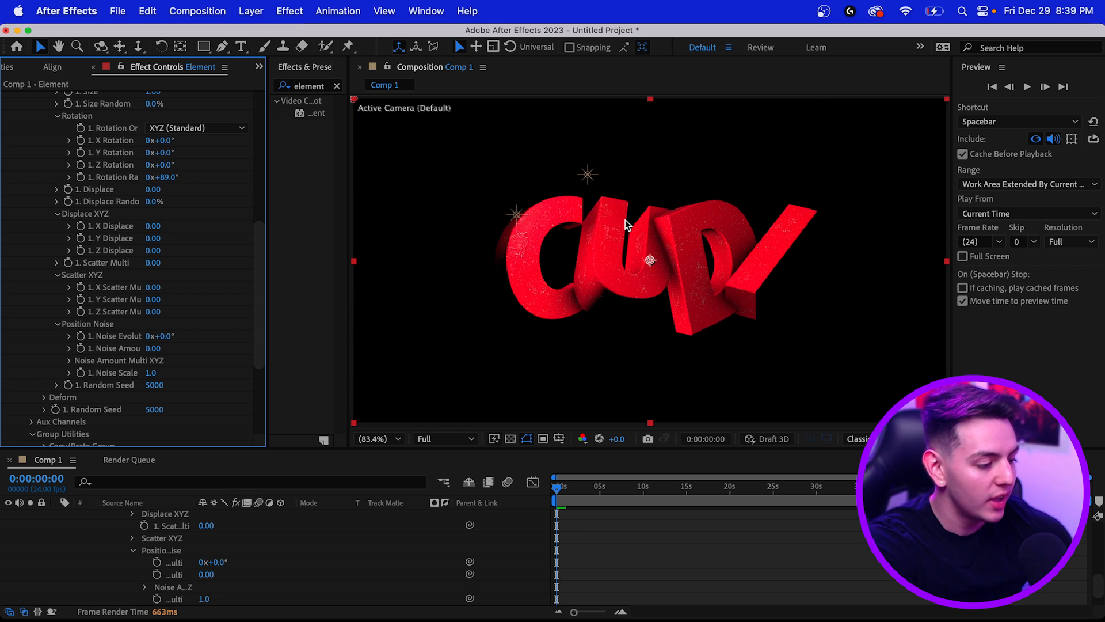
mouse_move(214, 144)
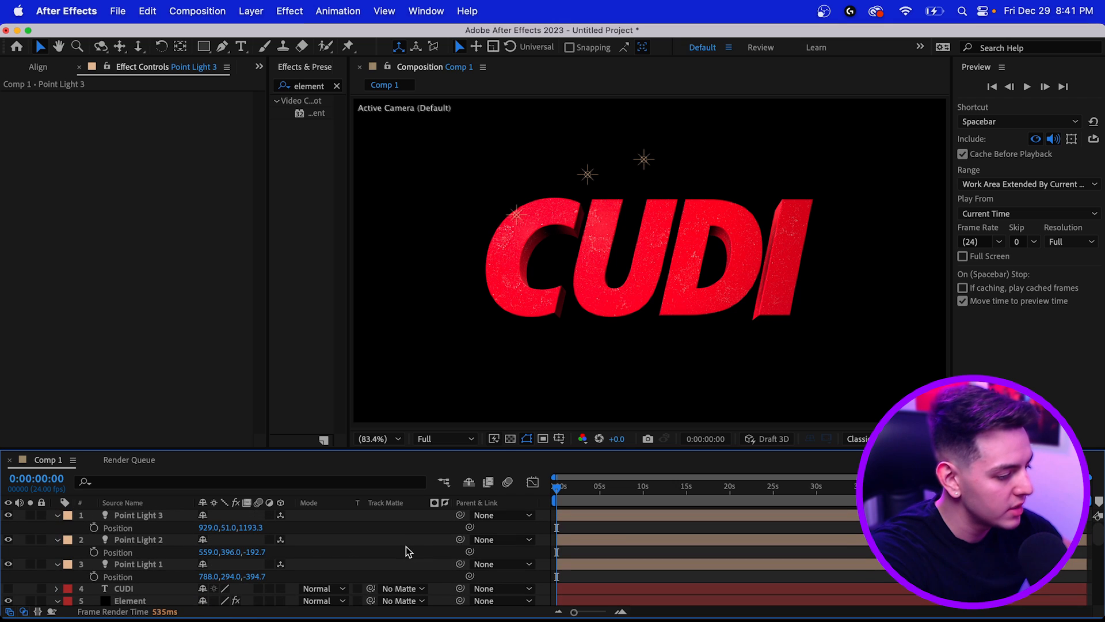
Step: Select the Element layer and scroll to its Multi-Object letter rotation settings
click(131, 599)
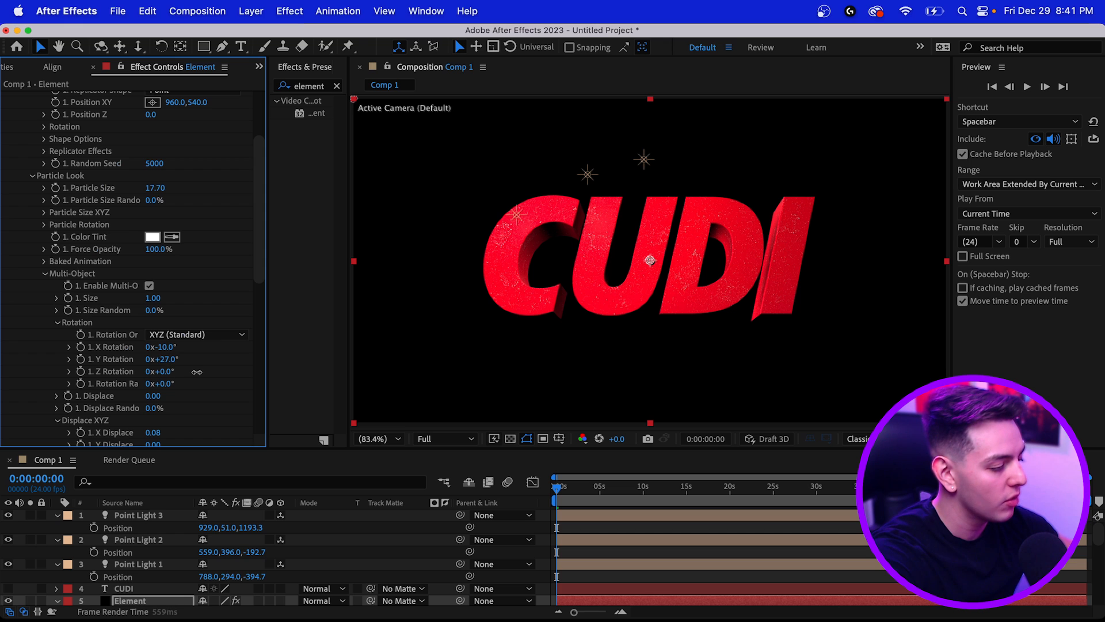
scroll(down, 3)
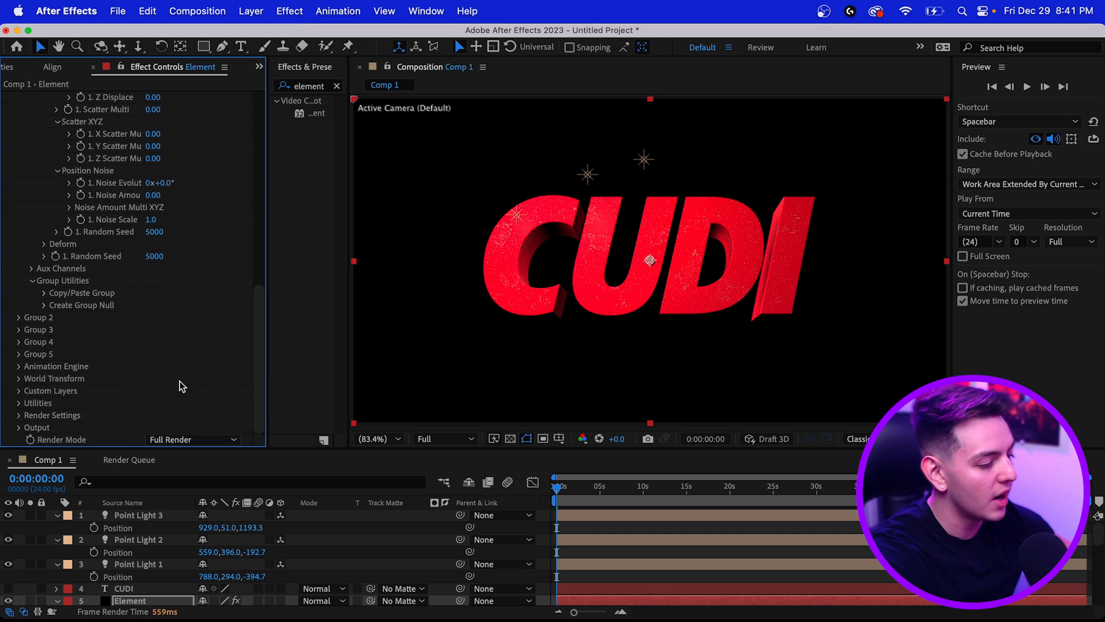